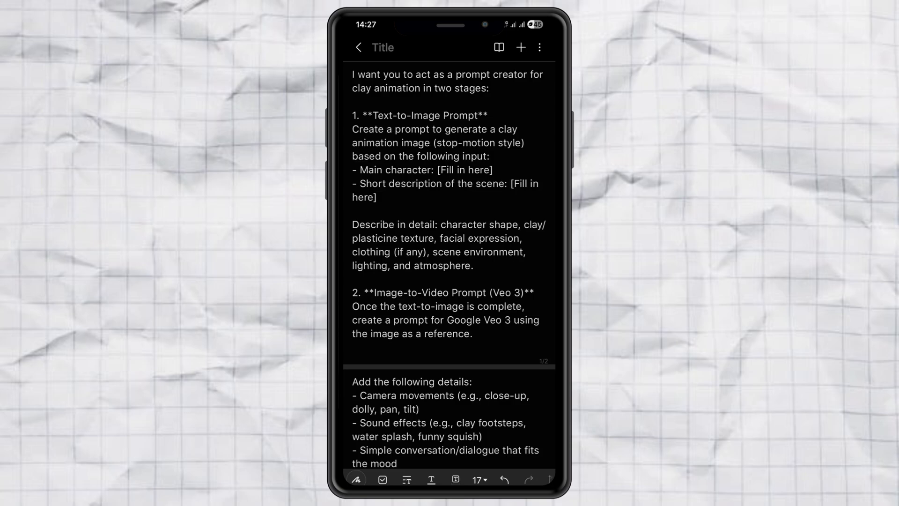
# Enter two astronaut cats as the character and 'Walking on the moon and planting the Indonesian flag' as the scene
pyautogui.click(492, 170)
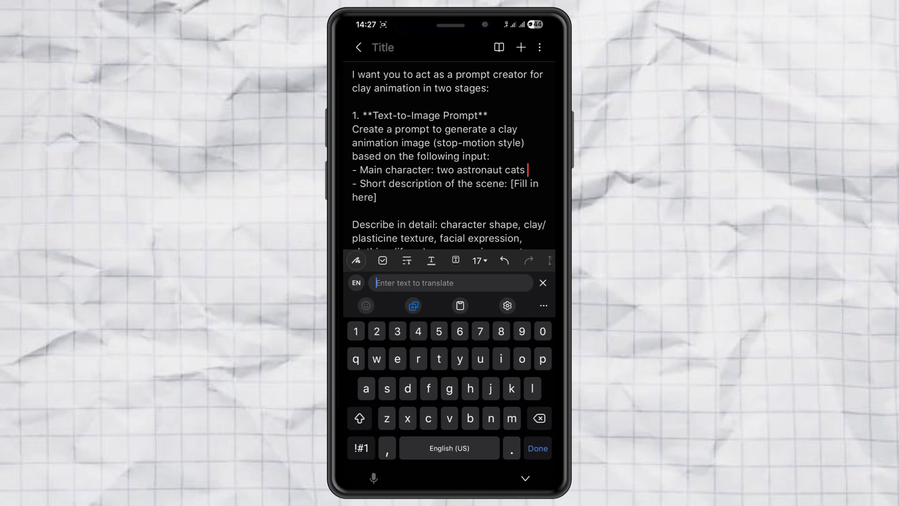
pyautogui.doubleClick(520, 184)
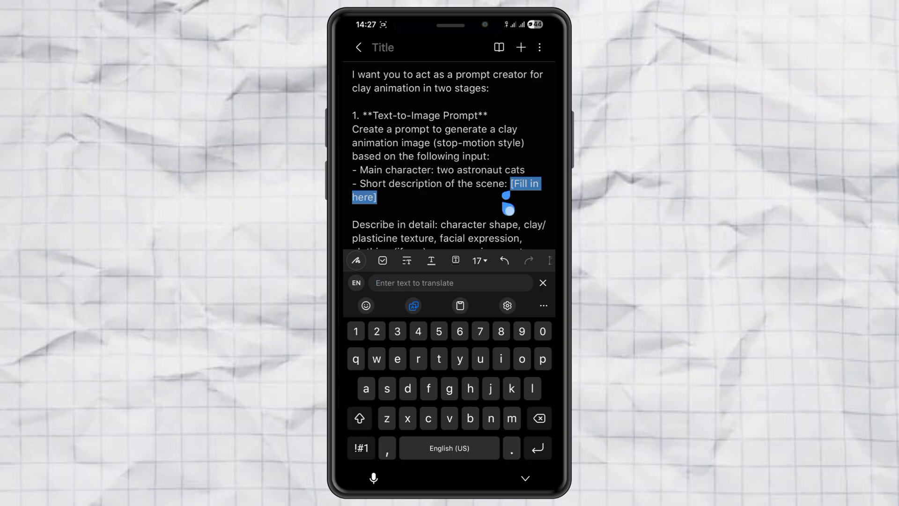
pyautogui.write('Walking on the moon and planting the Indonesian flag')
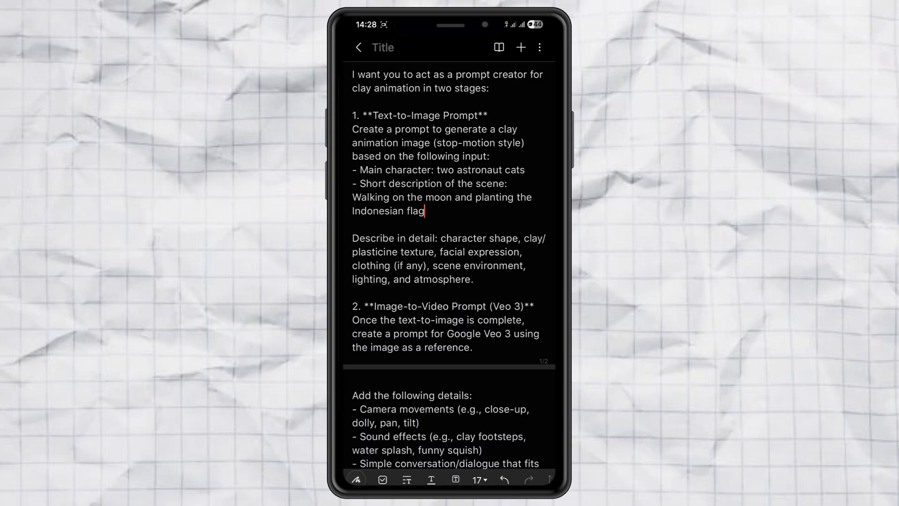
pyautogui.scroll(-3)
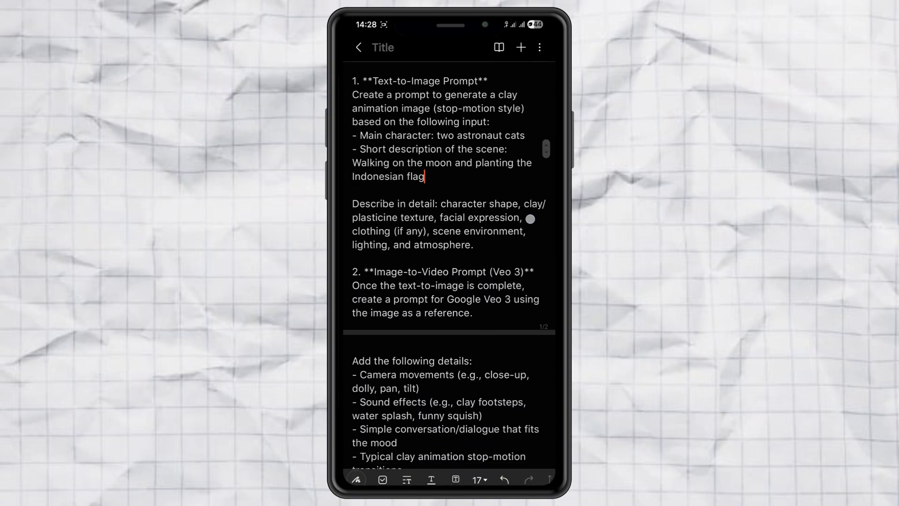
pyautogui.scroll(-3)
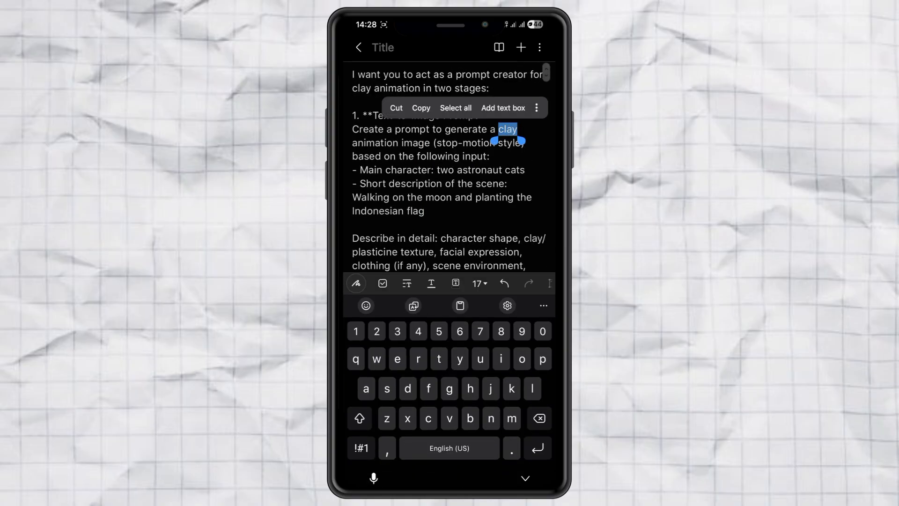
# Select all of the filled-in prompt text and copy it to the clipboard
pyautogui.click(456, 107)
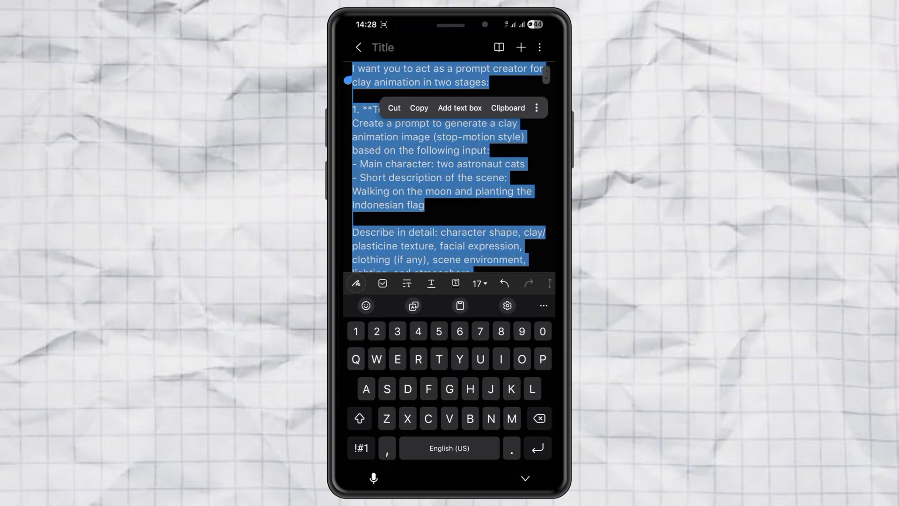
pyautogui.click(419, 108)
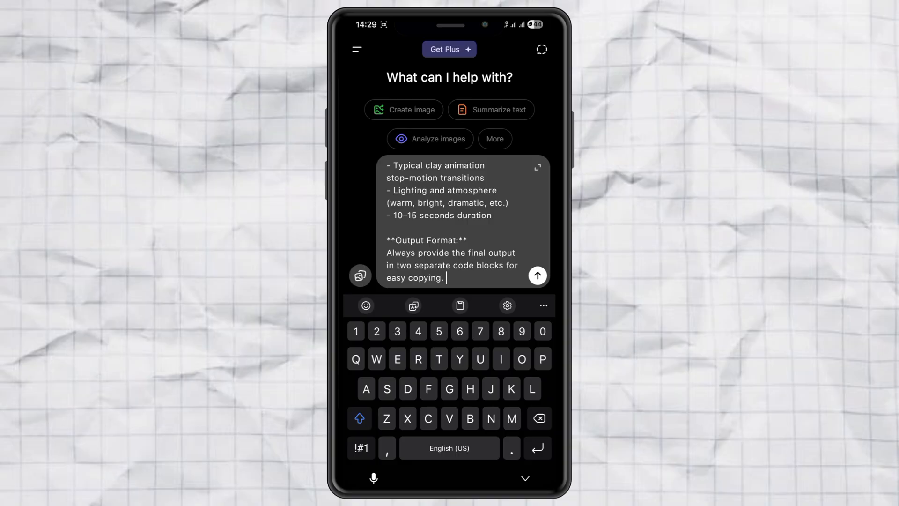
# Send the prompt-creator request and read through the reply to the Text-to-Image Prompt block
pyautogui.click(538, 276)
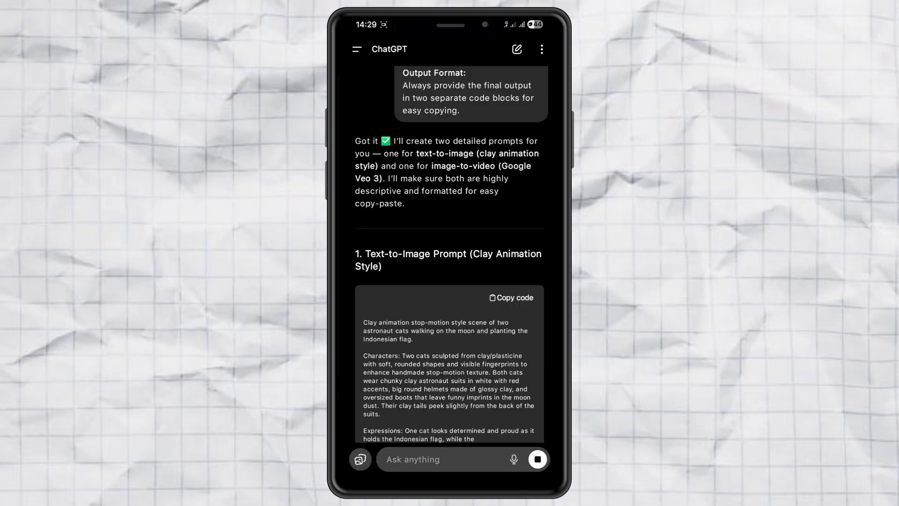
pyautogui.scroll(-3)
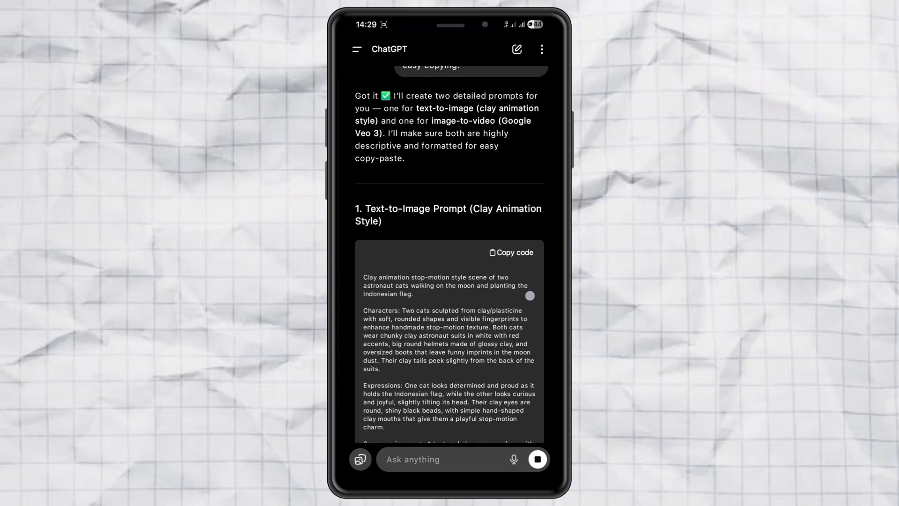
pyautogui.scroll(-3)
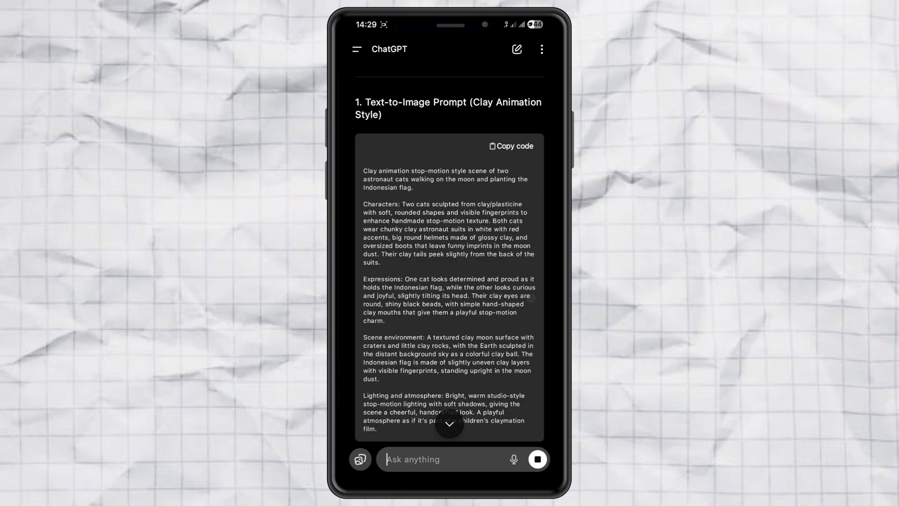
pyautogui.scroll(-3)
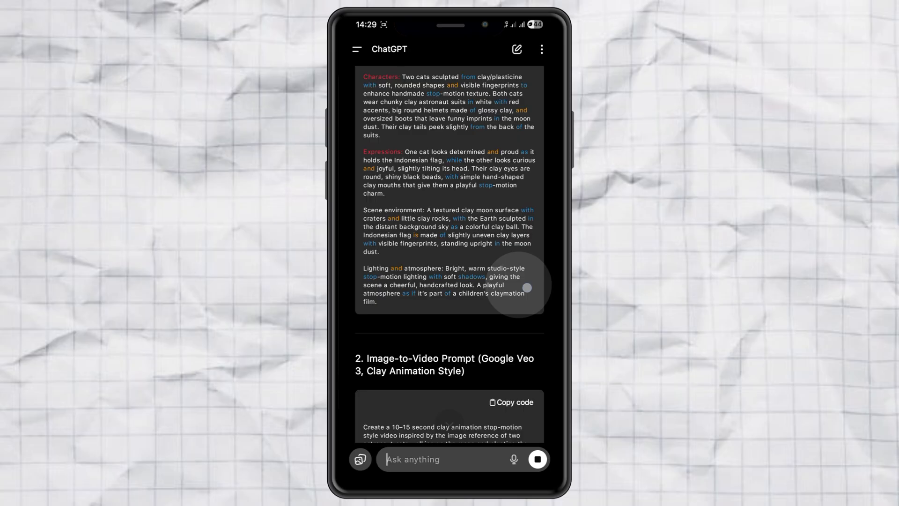
pyautogui.scroll(-3)
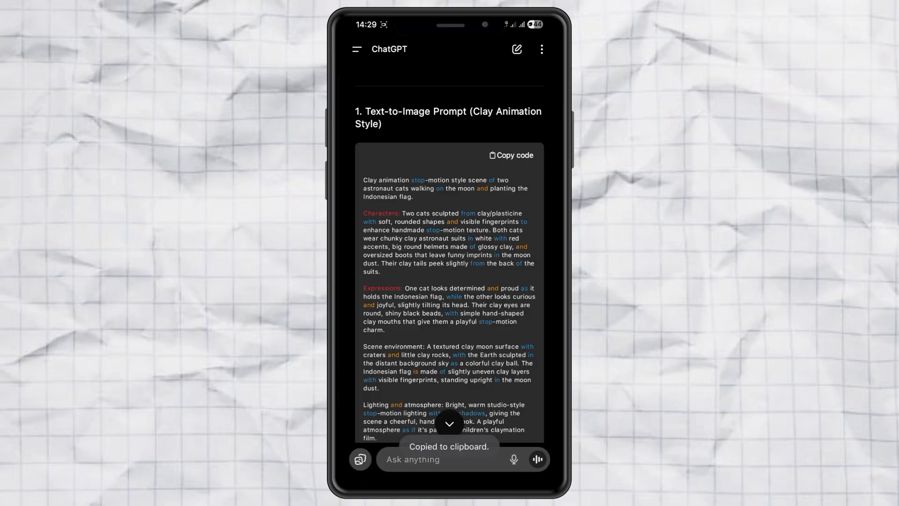
pyautogui.scroll(-3)
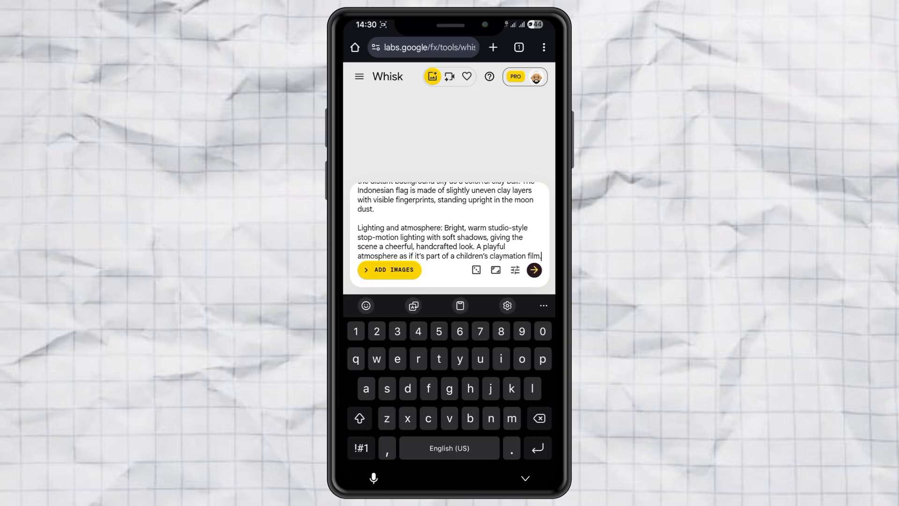
# Generate the clay-style astronaut cat images from the pasted prompt and save the first one
pyautogui.click(534, 270)
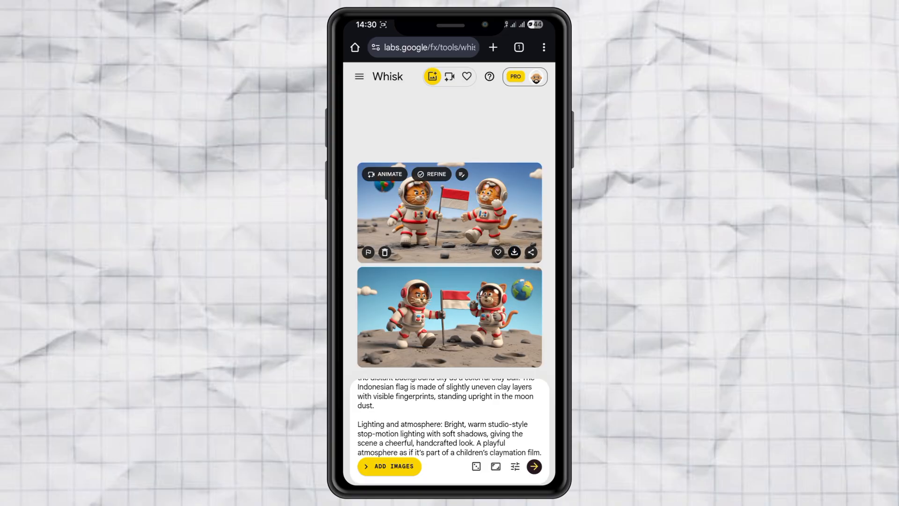
pyautogui.click(515, 252)
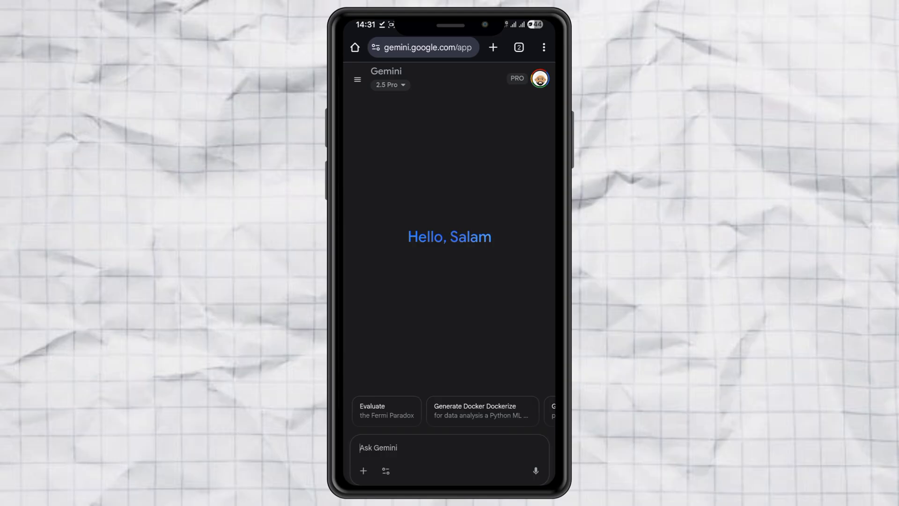
# Choose Videos with Veo from Gemini's tools list for the chat
pyautogui.click(386, 471)
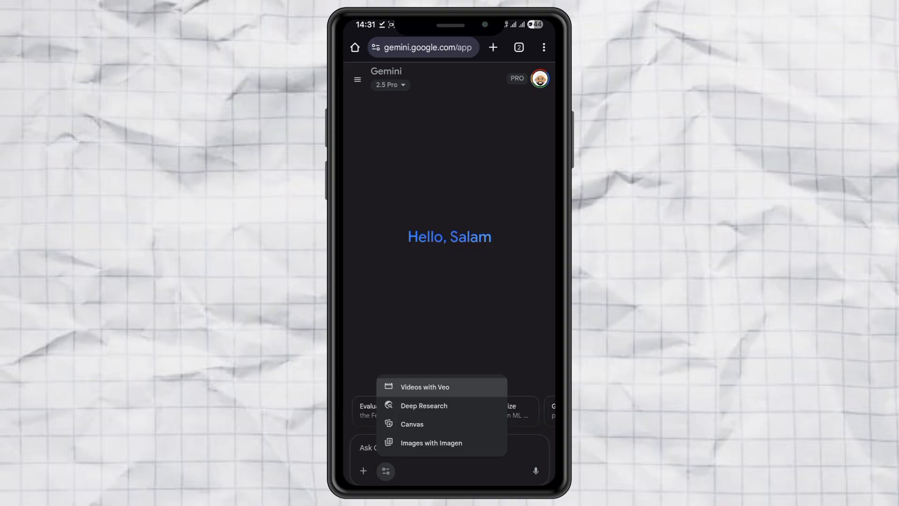
pyautogui.click(424, 387)
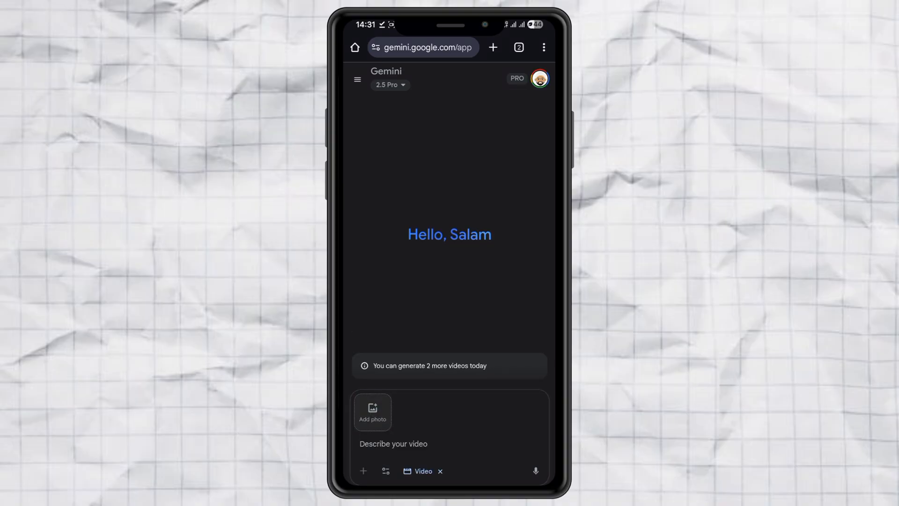
pyautogui.click(373, 412)
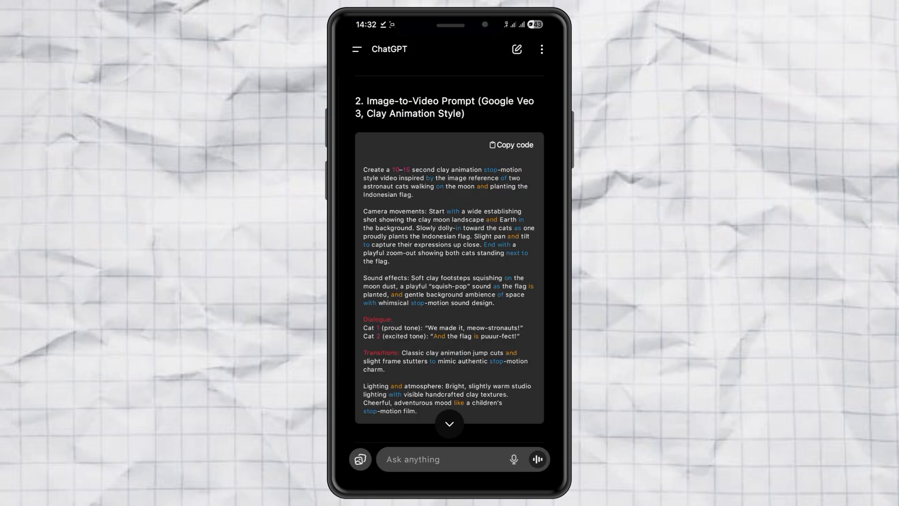
# Copy the Image-to-Video Prompt code block from ChatGPT's reply
pyautogui.click(511, 145)
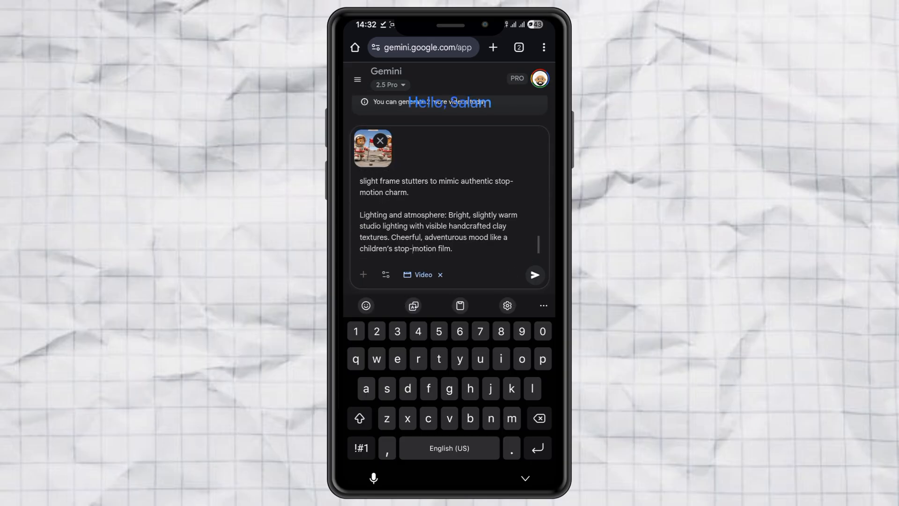
pyautogui.click(534, 275)
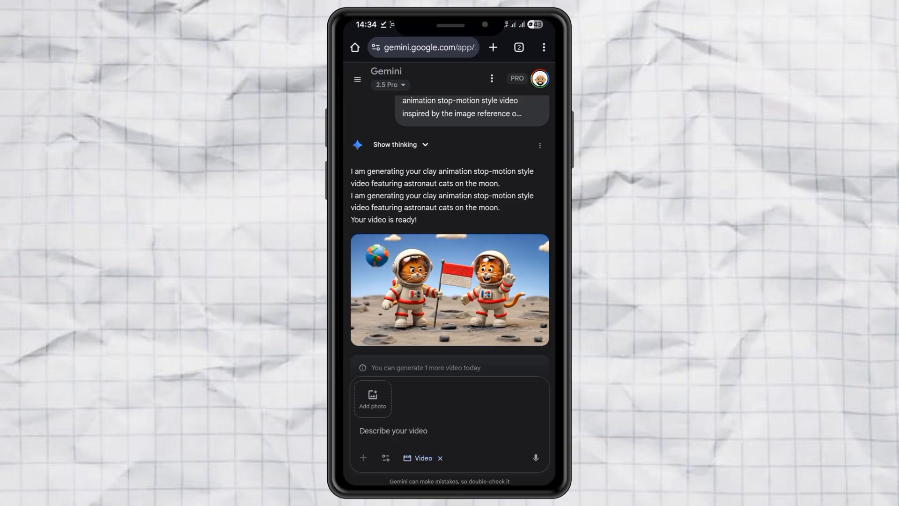
# Play and pause the generated cat video, download it and open the saved file
pyautogui.click(450, 289)
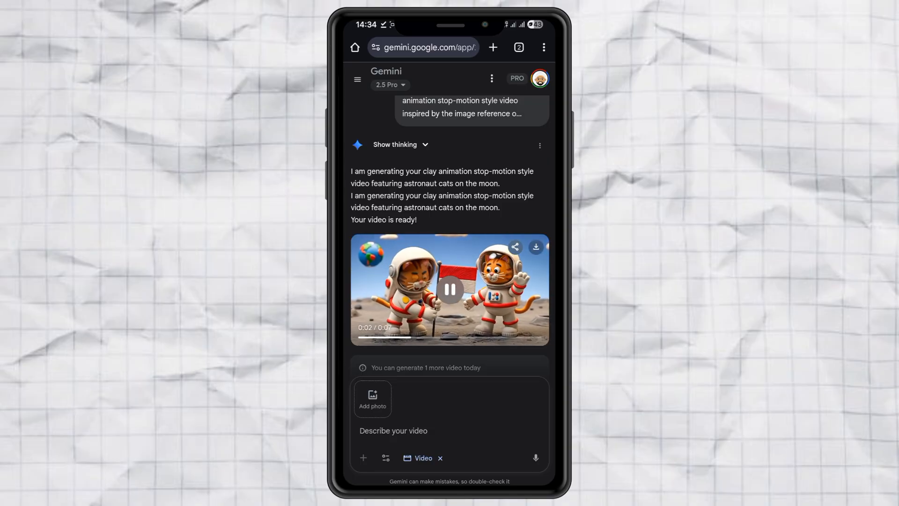
pyautogui.click(450, 290)
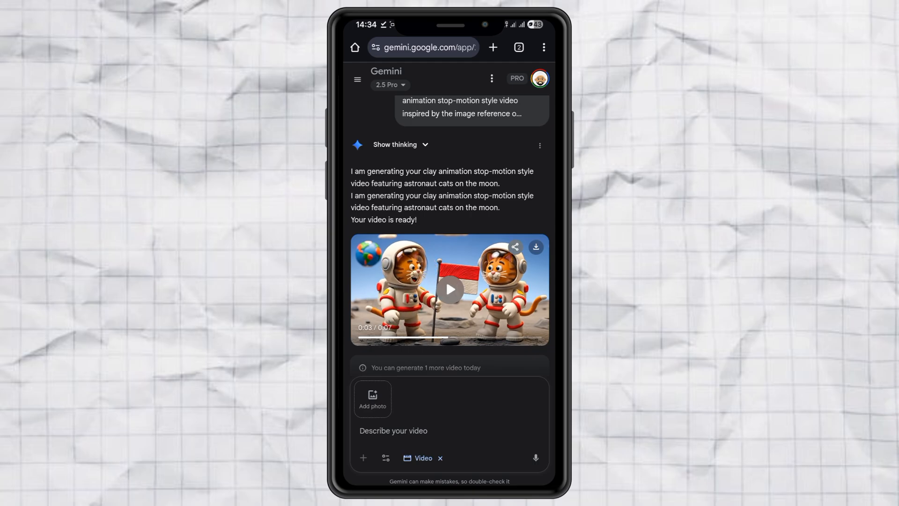
pyautogui.click(536, 247)
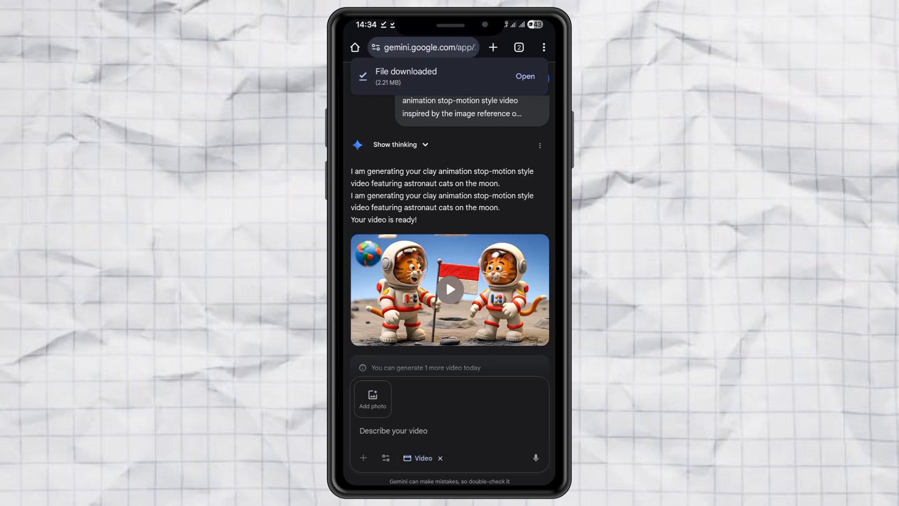
pyautogui.click(524, 76)
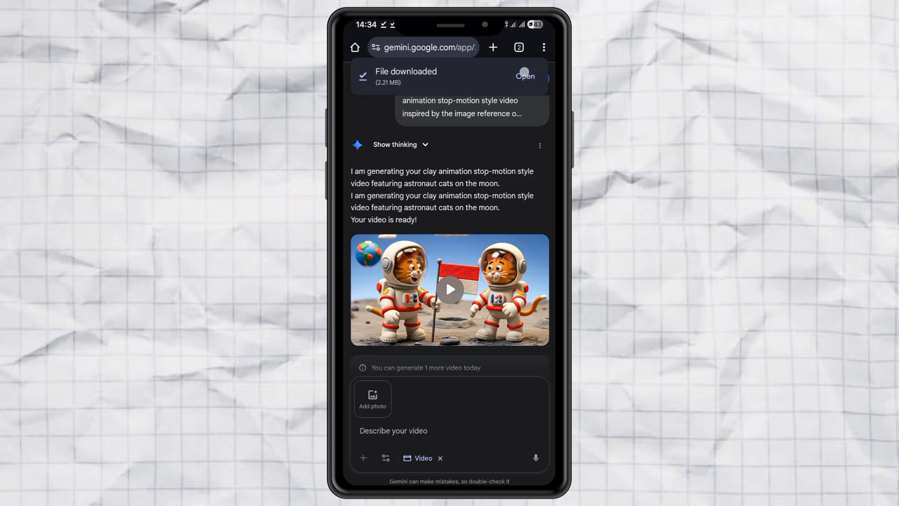